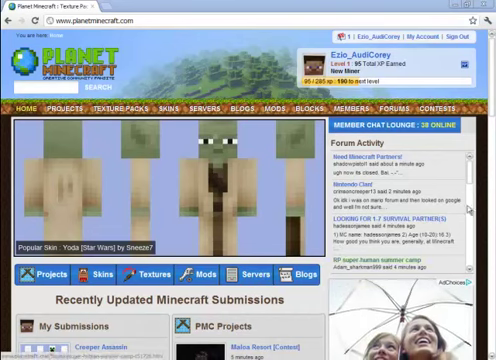
- Scroll down the Mods section to browse recently updated mods
scroll(down, 3)
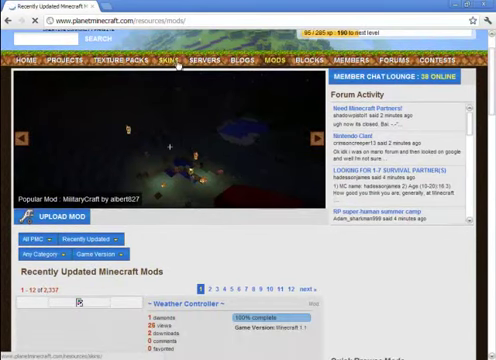
scroll(down, 3)
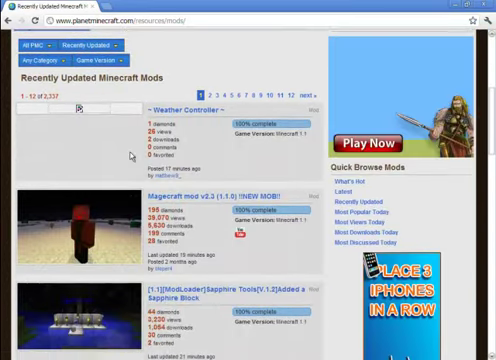
scroll(down, 3)
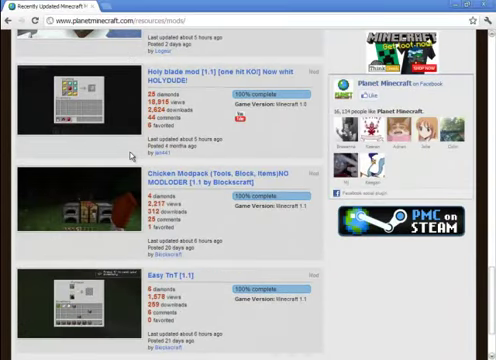
scroll(down, 3)
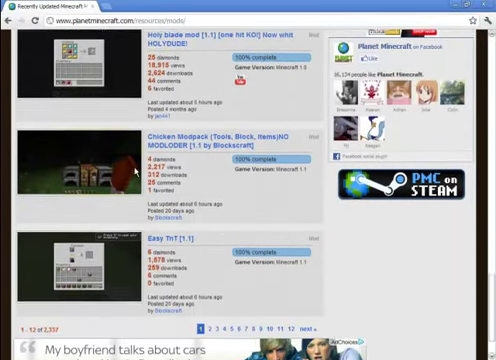
scroll(down, 3)
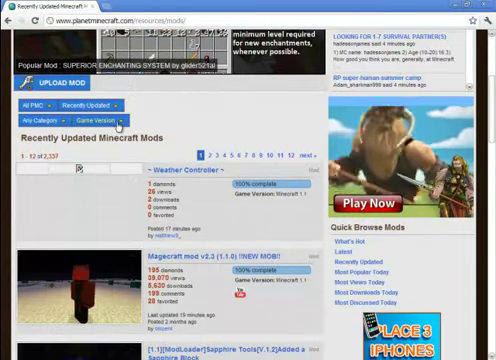
- Filter the mods list to Minecraft 1.1 and scroll down to the Easy TNT [1.1] entry
click(100, 118)
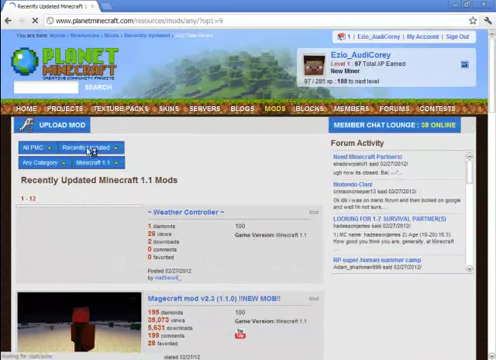
scroll(down, 3)
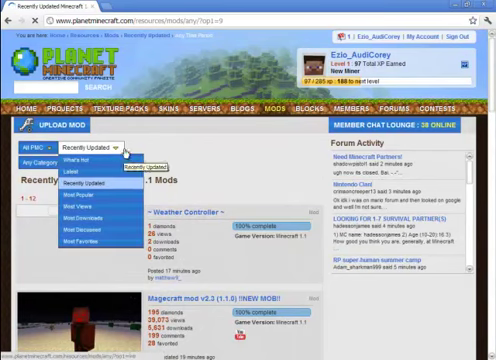
scroll(down, 3)
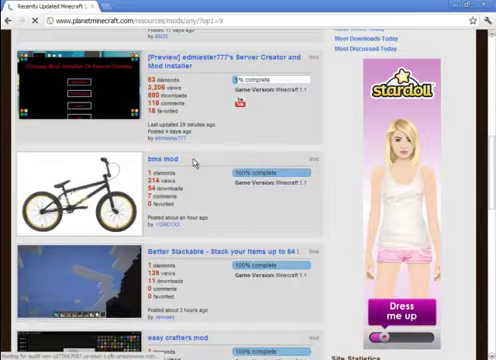
scroll(down, 3)
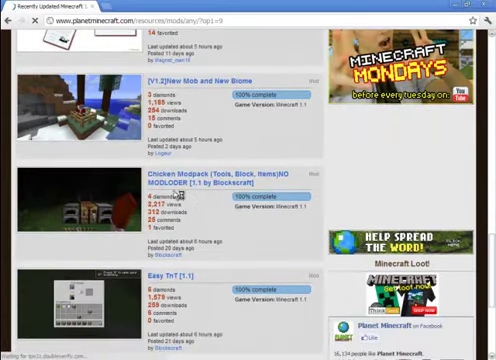
scroll(down, 3)
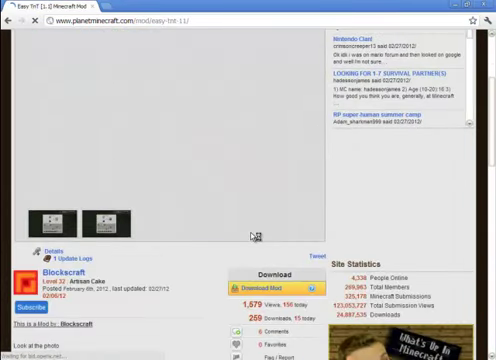
- Browse the Easy TNT [1.1] page down to its Download button and start the download
scroll(down, 3)
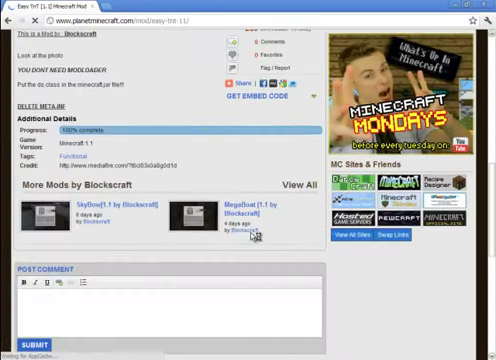
scroll(down, 3)
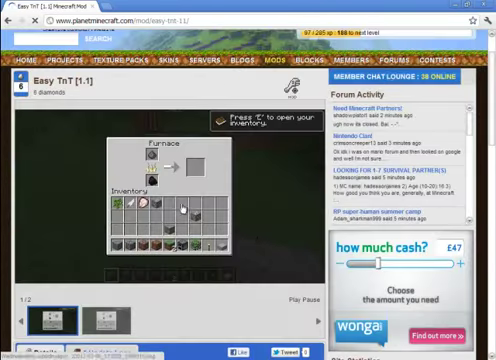
scroll(down, 3)
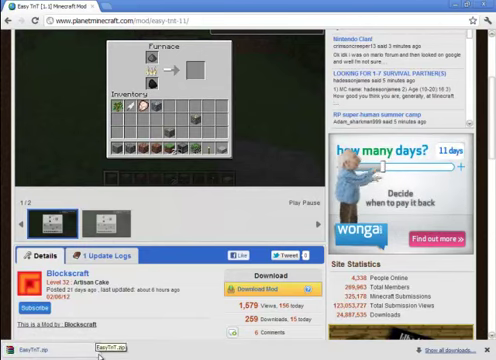
right_click(36, 348)
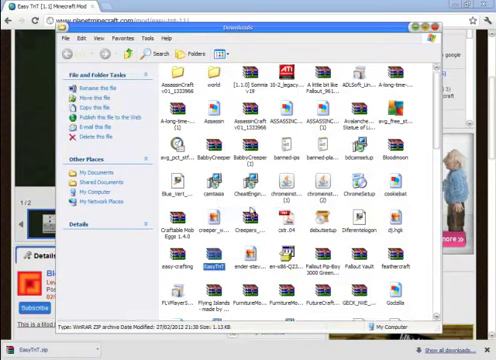
- Close the Downloads folder to show the Windows desktop
click(432, 24)
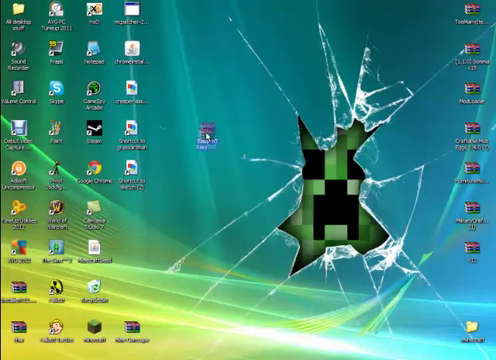
mouse_move(432, 272)
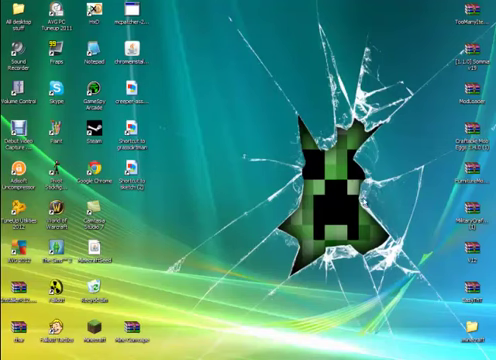
mouse_move(456, 28)
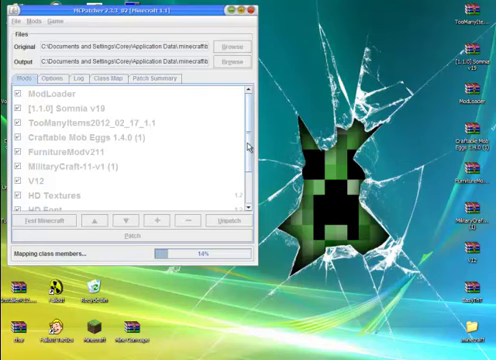
- Scroll through MCPatcher's mod list, including HD Textures and Random Mobs
scroll(down, 3)
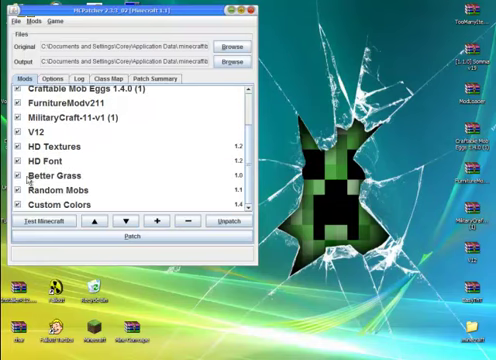
scroll(up, 3)
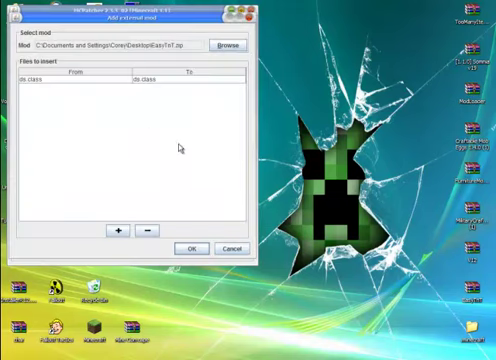
mouse_move(180, 150)
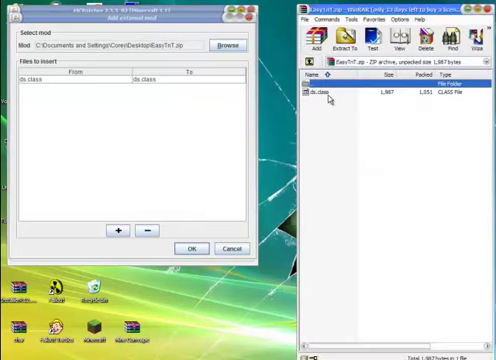
- Select the class file inside the Easy TNT zip and add it to the mod's file list
click(320, 98)
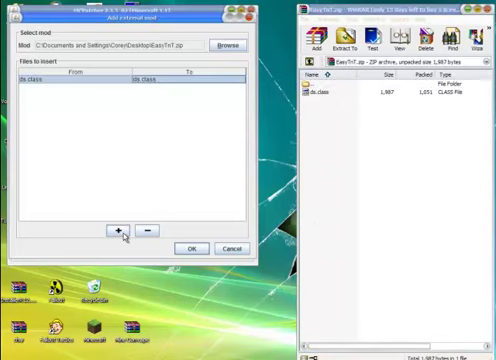
click(116, 232)
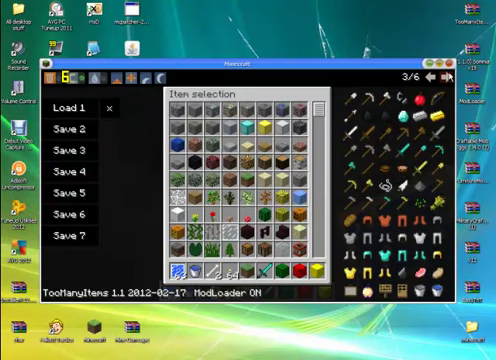
- Take the TNT item from the TooManyItems item selection
click(448, 72)
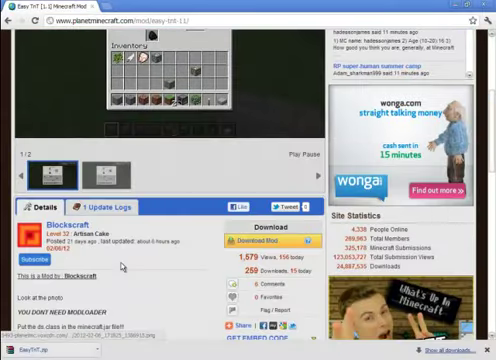
- Return to the Planet Minecraft home page and scroll its recently updated submissions
scroll(down, 3)
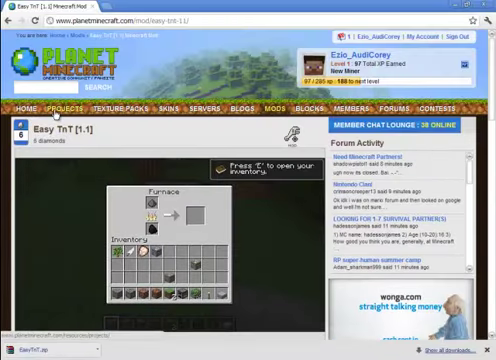
click(24, 110)
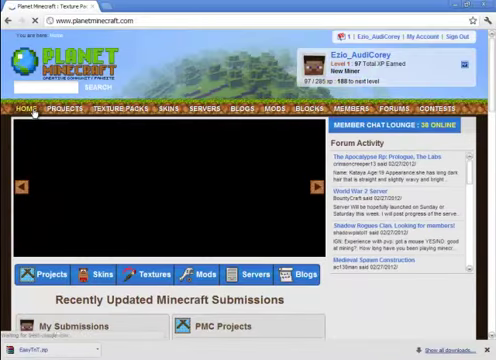
scroll(down, 3)
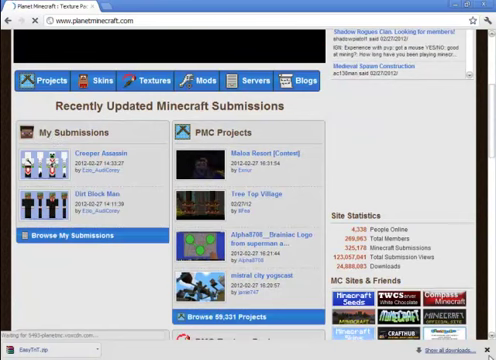